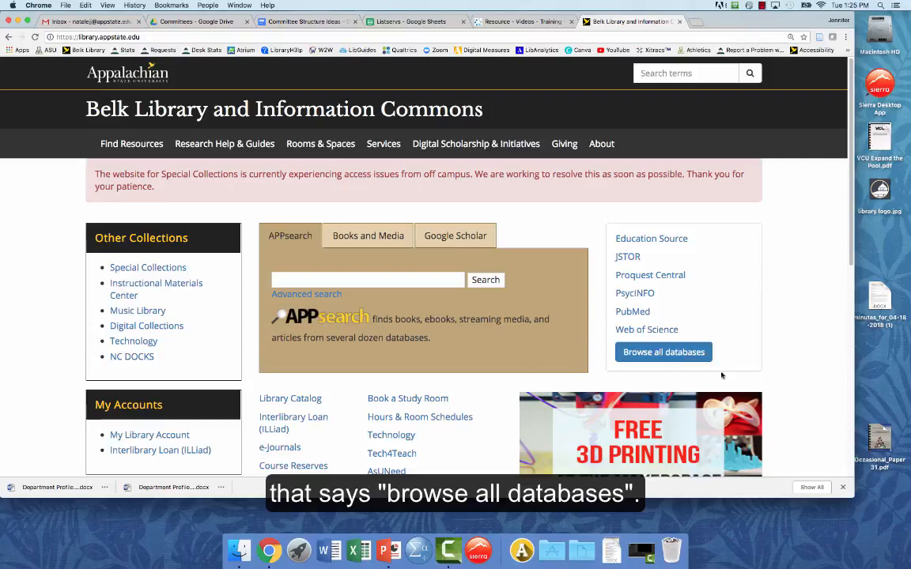
# Step: List Belk Library databases starting with T, down to Testing & Education Reference Center
pyautogui.click(663, 352)
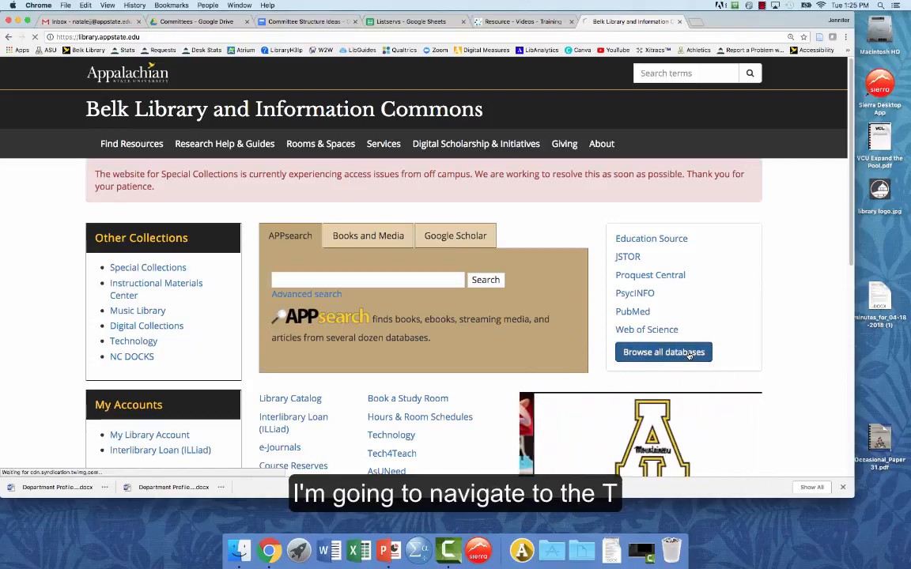
pyautogui.click(662, 352)
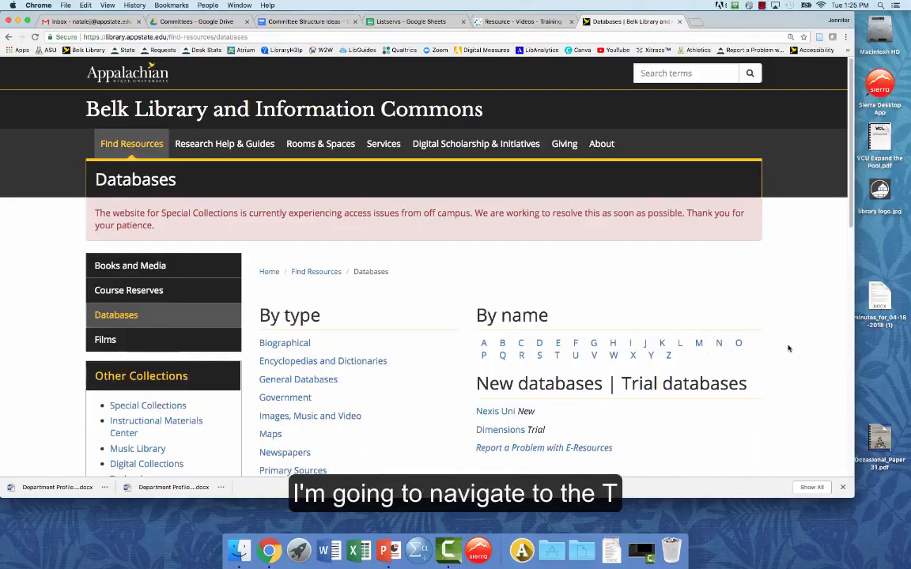
pyautogui.moveTo(557, 355)
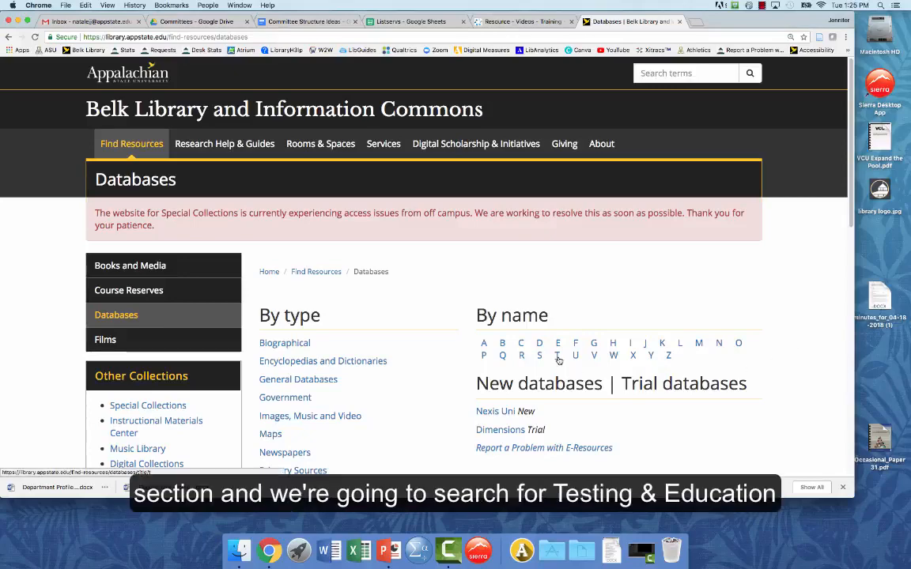
pyautogui.click(557, 355)
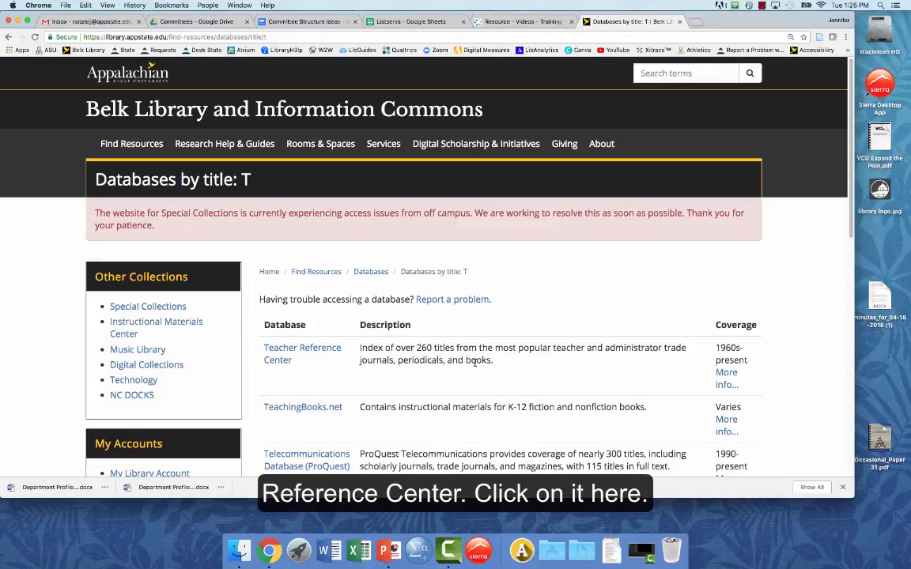
pyautogui.scroll(-3)
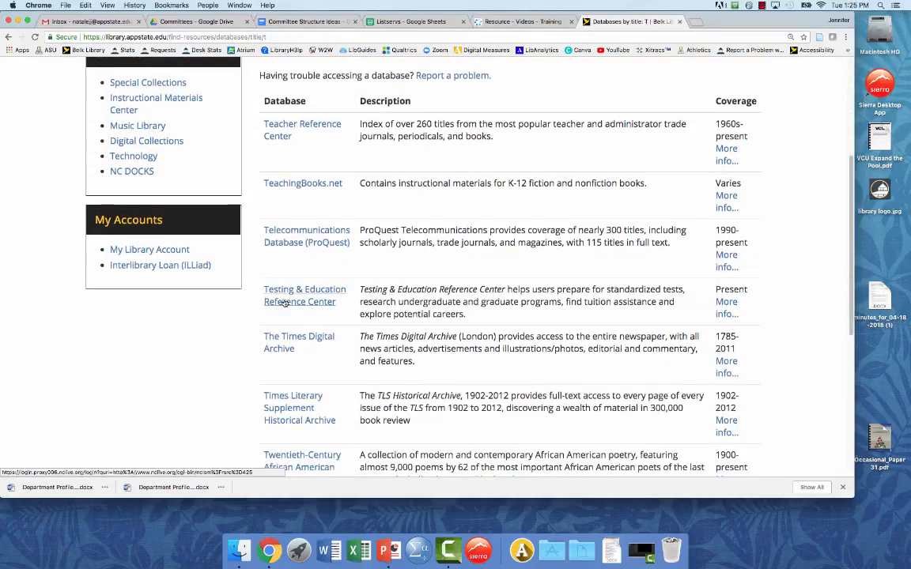
# Step: Open Testing & Education Reference Center, choose Grad School, and select 'Search for a grad school or scholarship.'
pyautogui.click(305, 289)
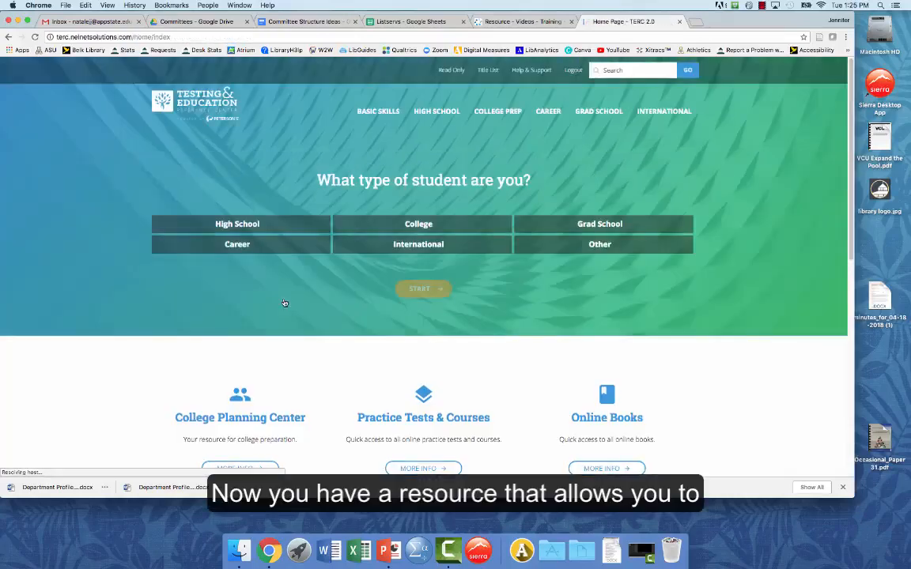
pyautogui.moveTo(745, 407)
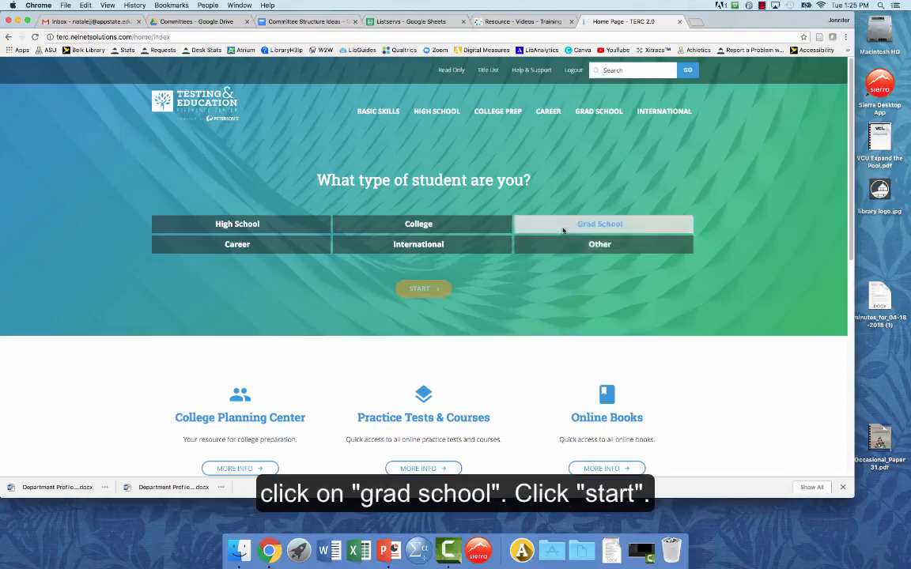
pyautogui.click(604, 224)
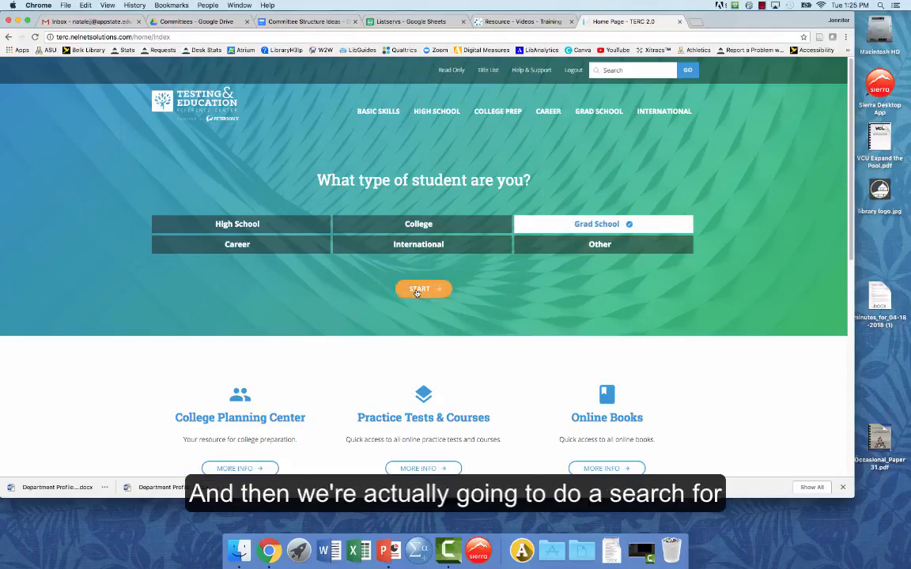
pyautogui.click(423, 289)
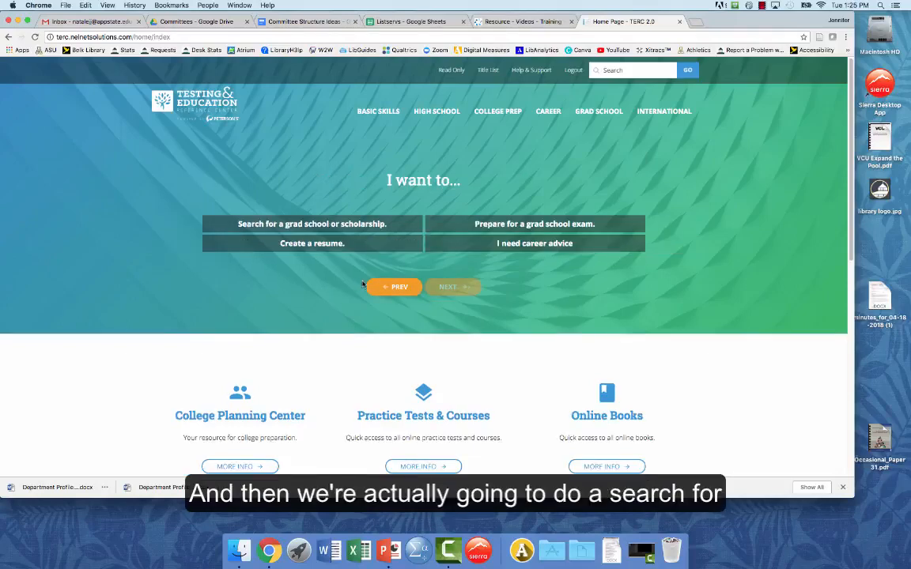
pyautogui.click(311, 224)
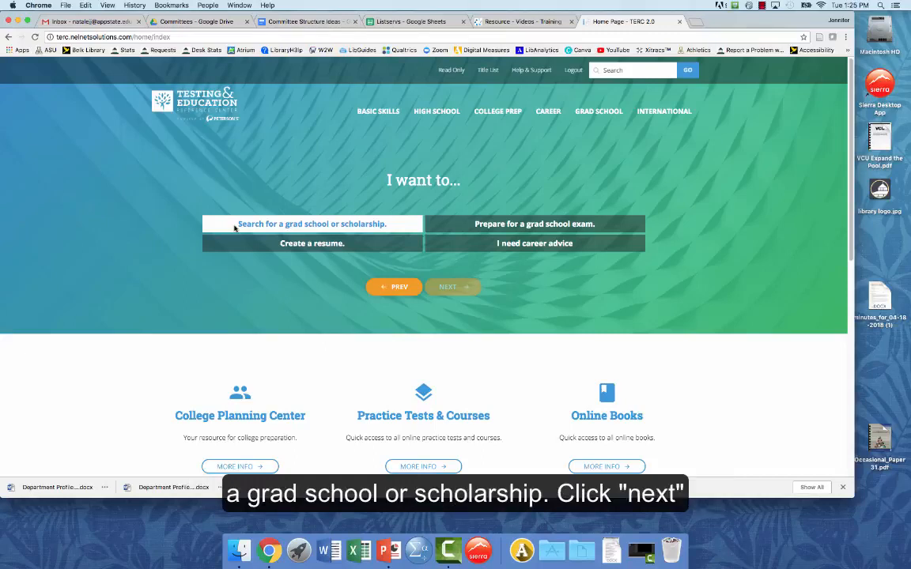
pyautogui.moveTo(451, 286)
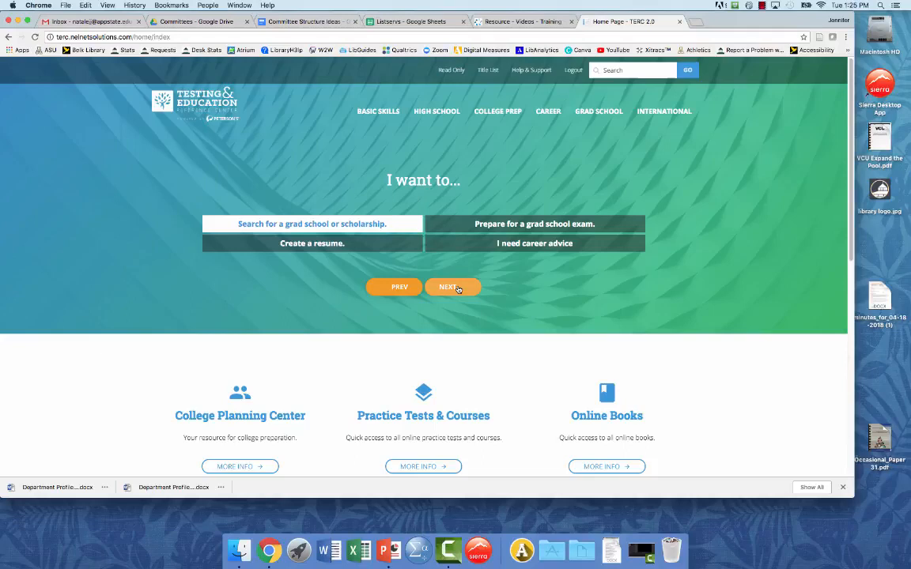
# Step: Continue to the 'Start here' step offering Grad School and Scholarship Search
pyautogui.click(449, 287)
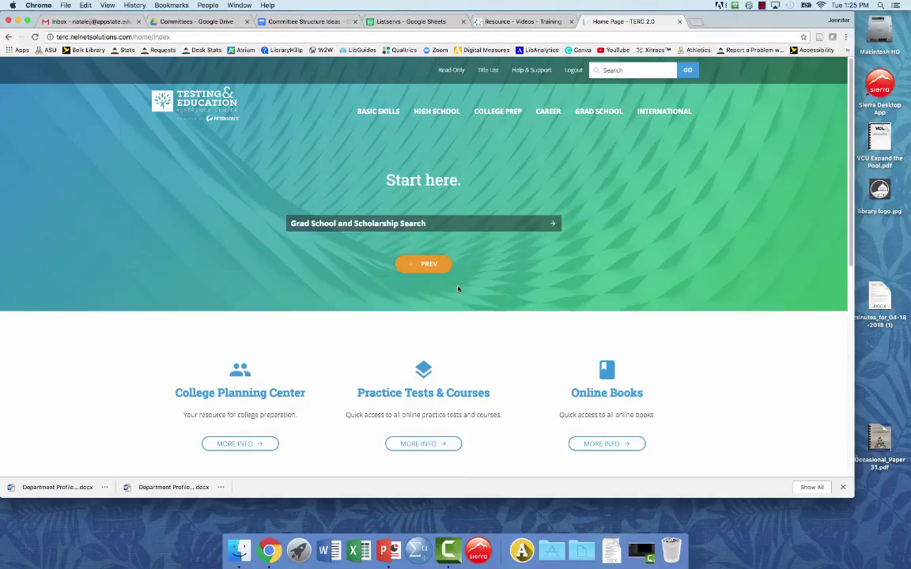
pyautogui.moveTo(389, 223)
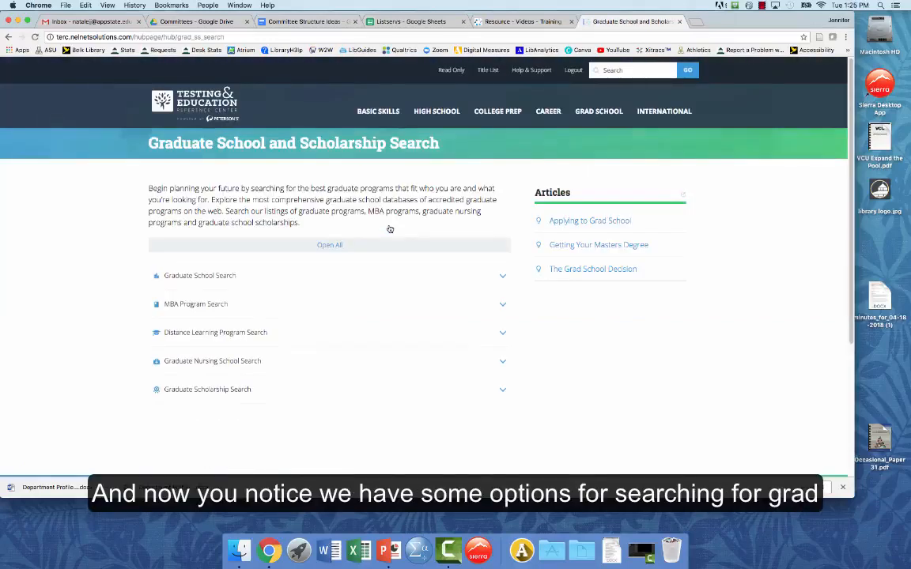
pyautogui.moveTo(641, 344)
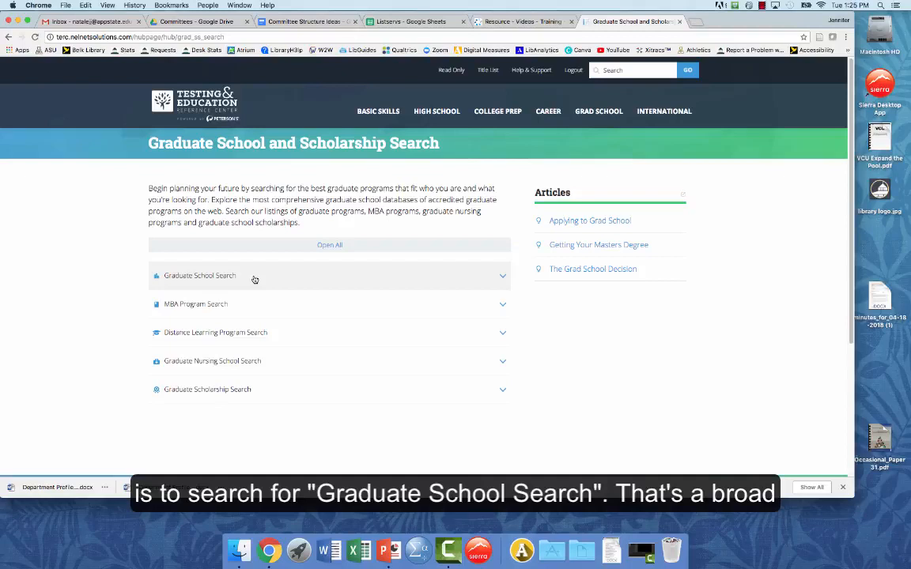
pyautogui.moveTo(236, 282)
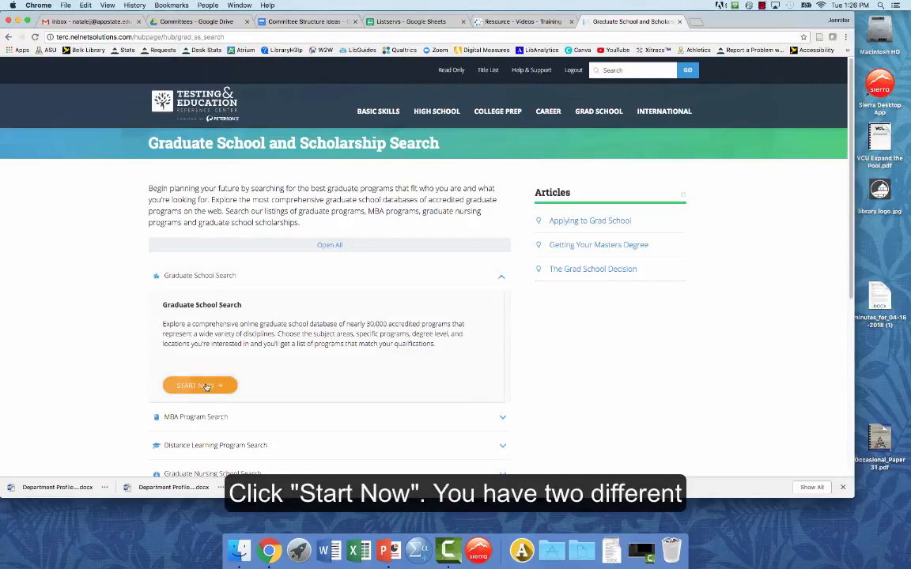
# Step: Launch the Graduate School Search and choose Clinical Psychology as the program
pyautogui.click(196, 385)
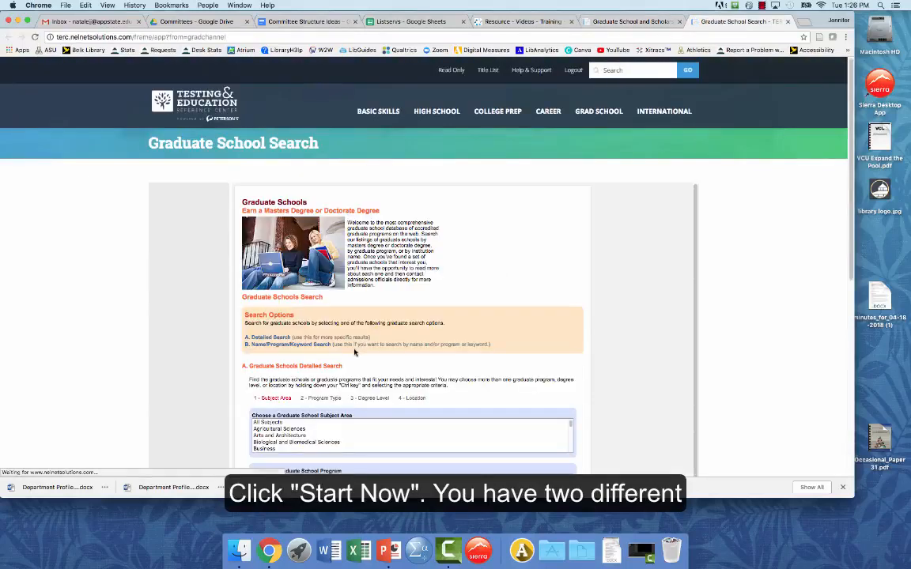
pyautogui.moveTo(640, 308)
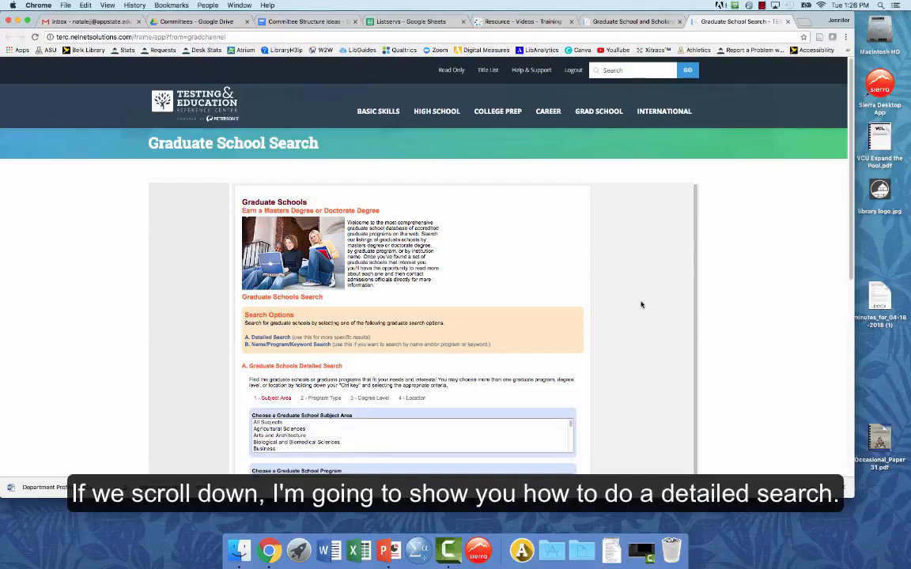
pyautogui.scroll(-3)
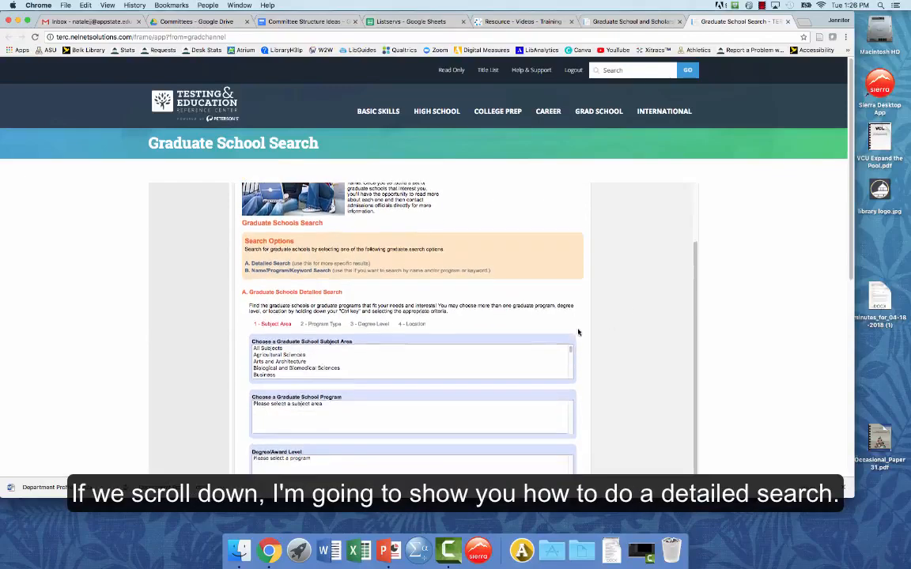
pyautogui.scroll(-3)
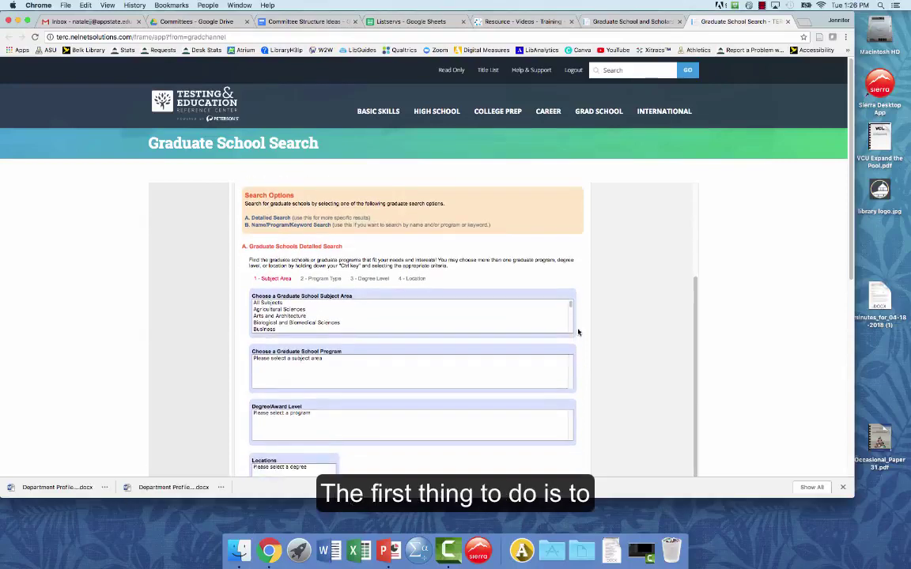
pyautogui.moveTo(457, 327)
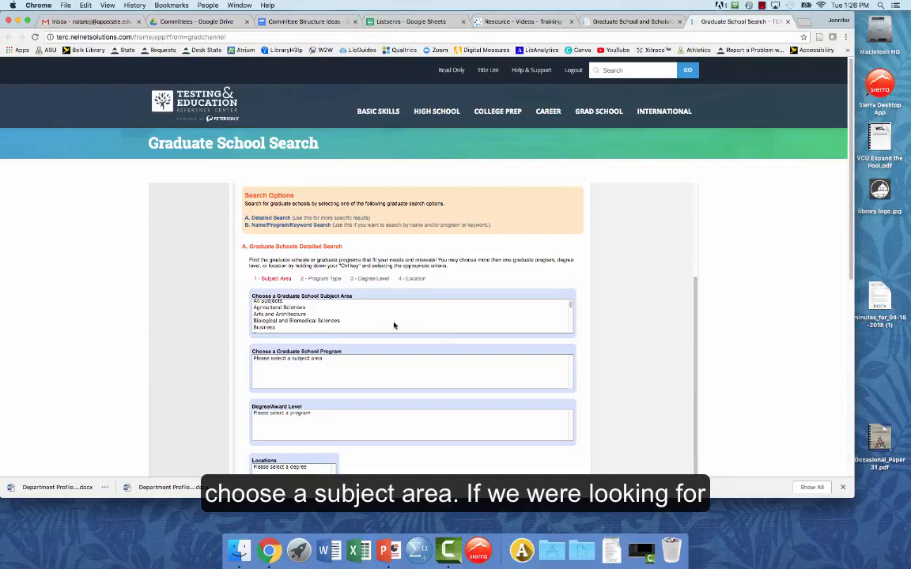
pyautogui.scroll(-3)
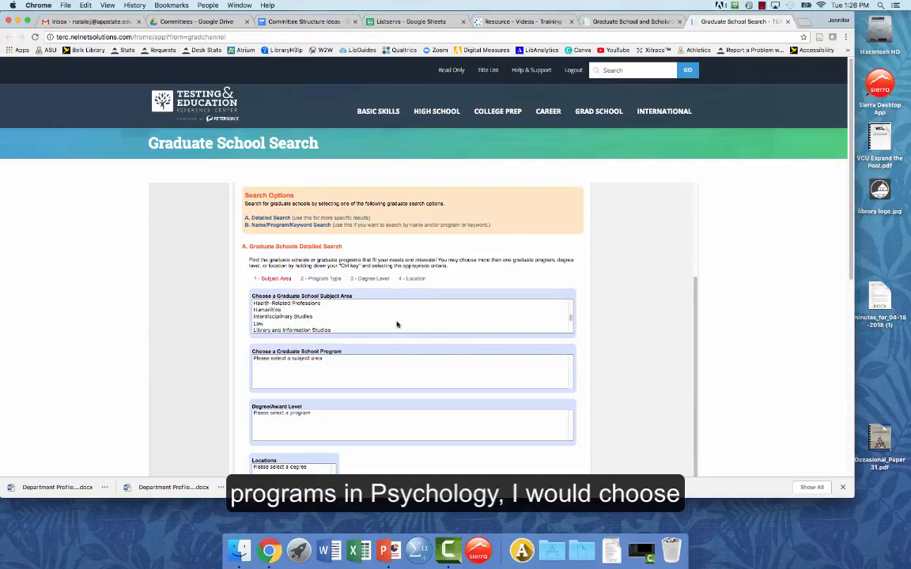
pyautogui.scroll(-3)
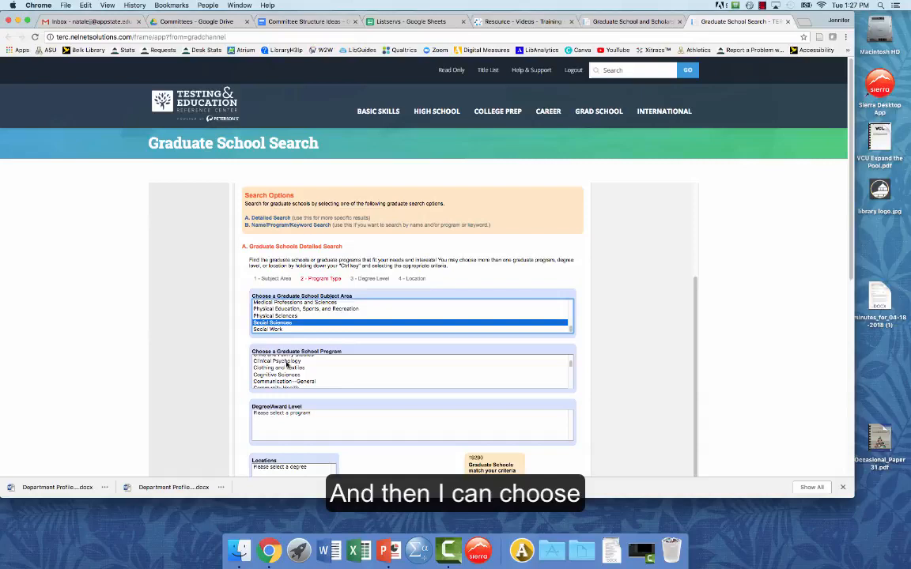
pyautogui.click(276, 361)
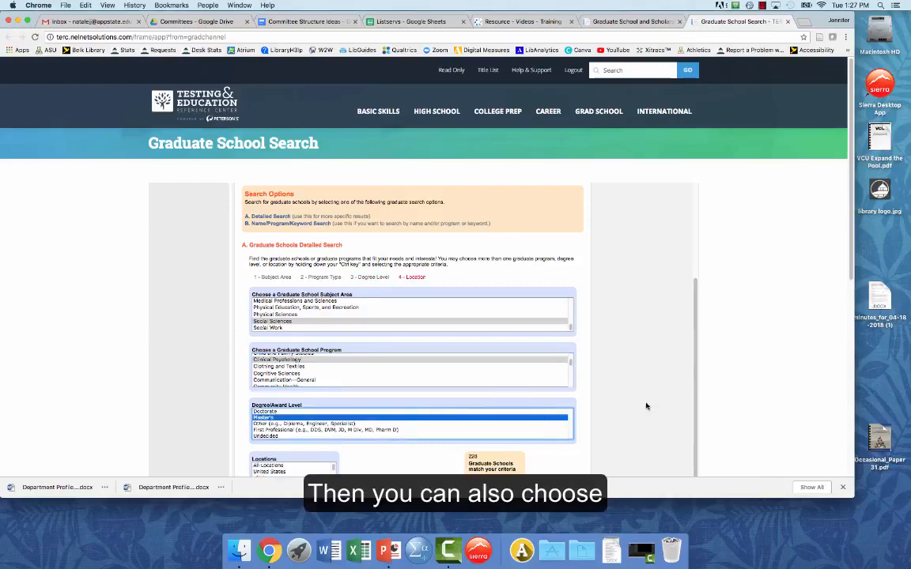
# Step: Limit the location to North Carolina and show the 2 matching graduate schools
pyautogui.scroll(-3)
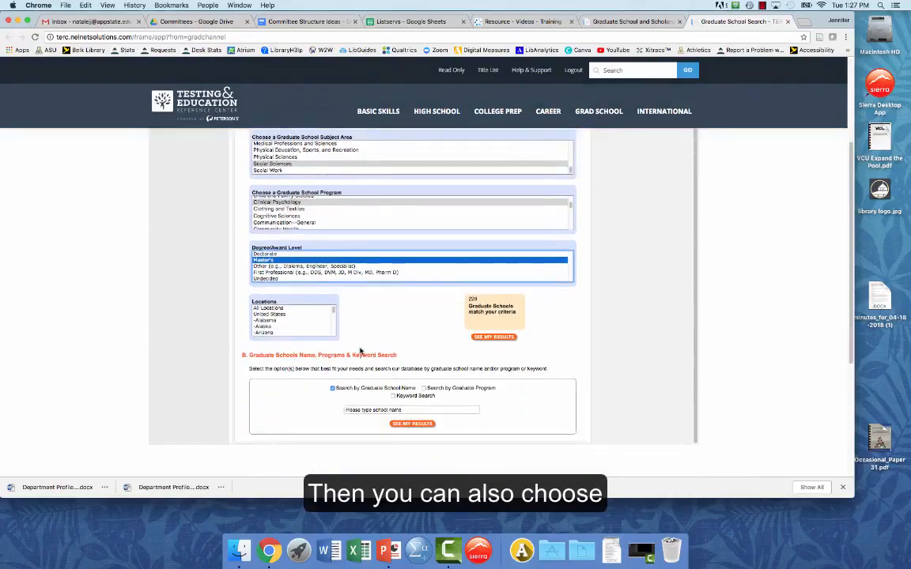
pyautogui.moveTo(315, 341)
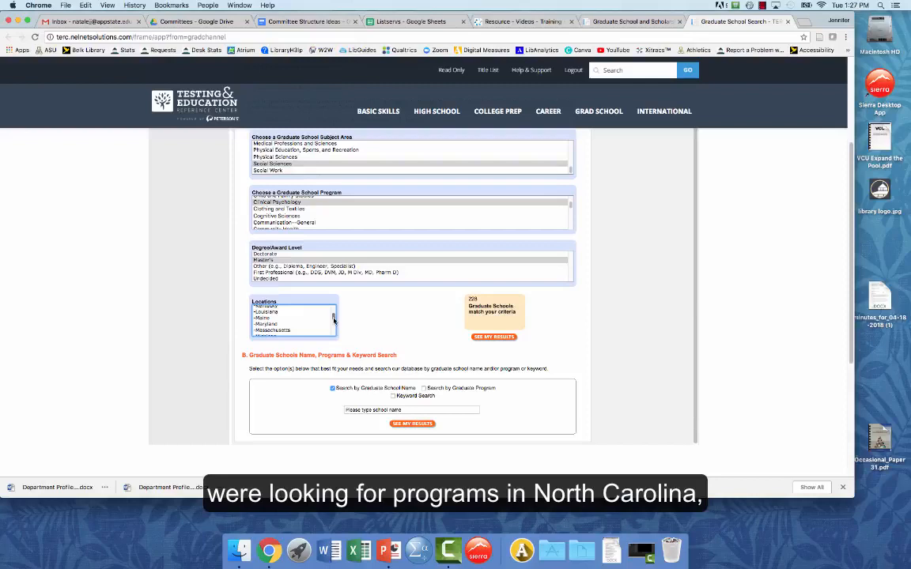
pyautogui.scroll(-3)
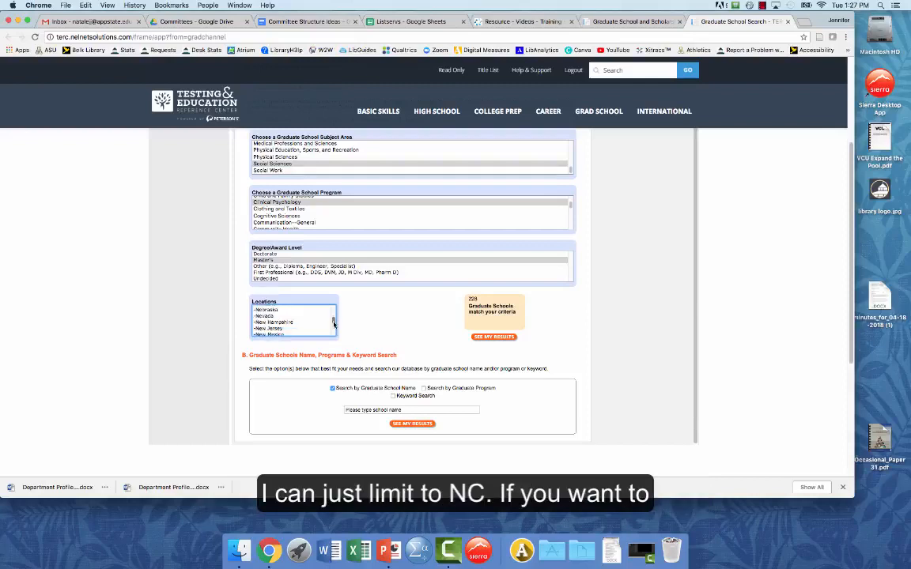
pyautogui.scroll(-3)
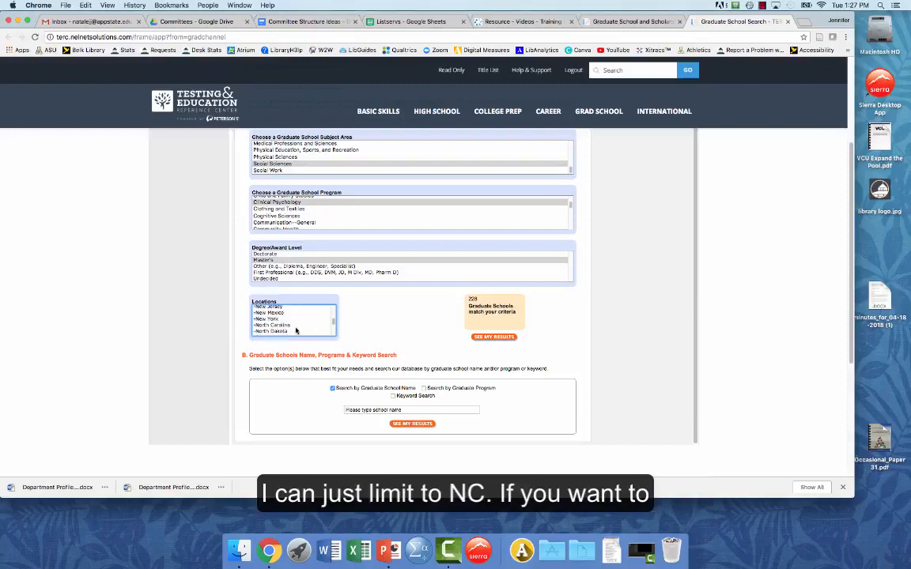
pyautogui.click(273, 325)
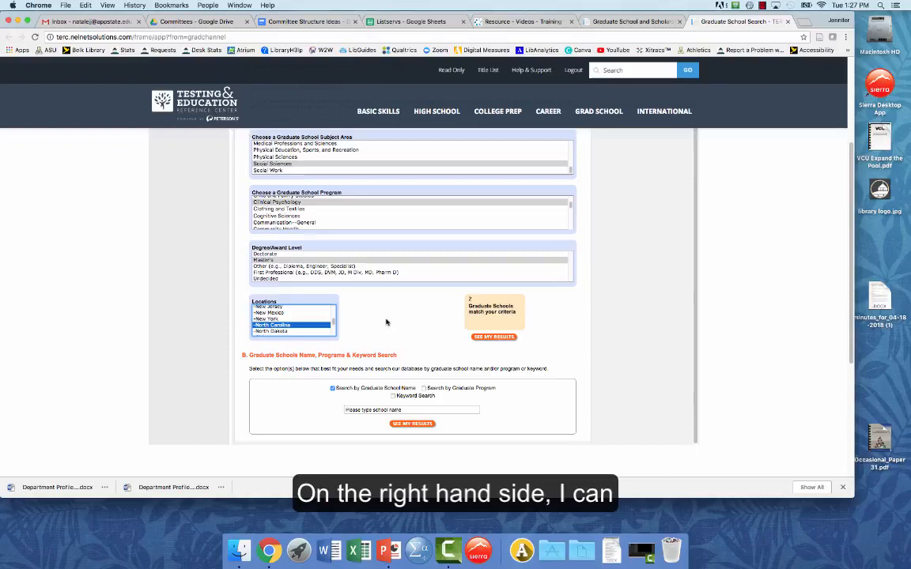
pyautogui.moveTo(529, 318)
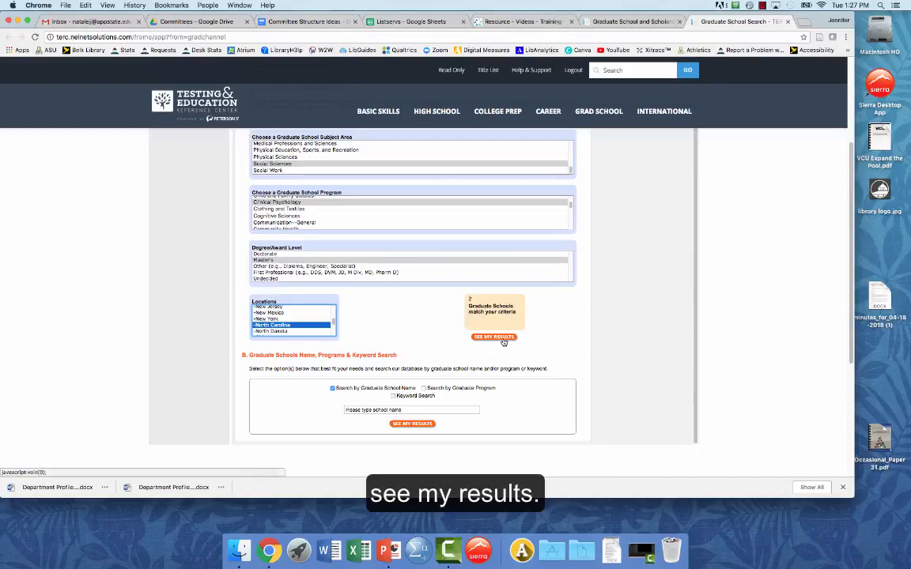
pyautogui.click(493, 337)
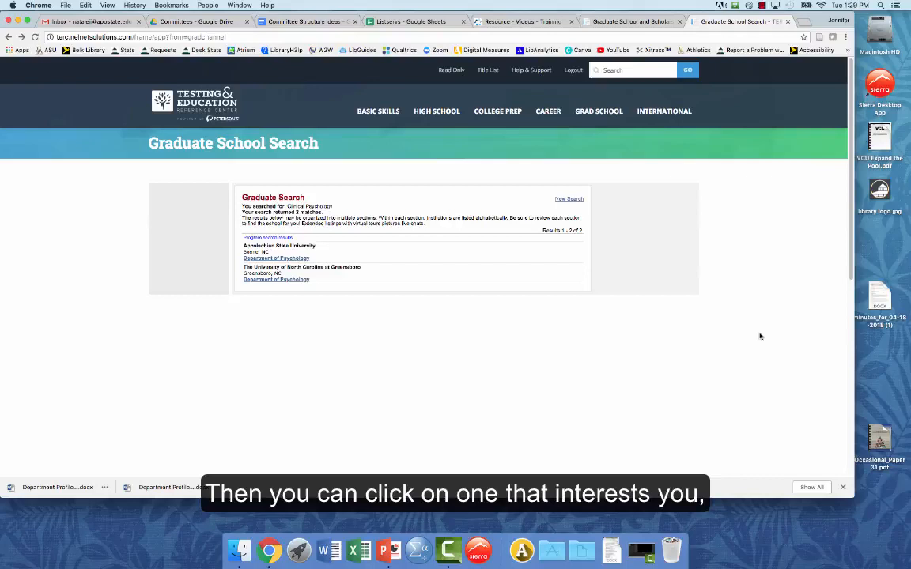
pyautogui.moveTo(281, 290)
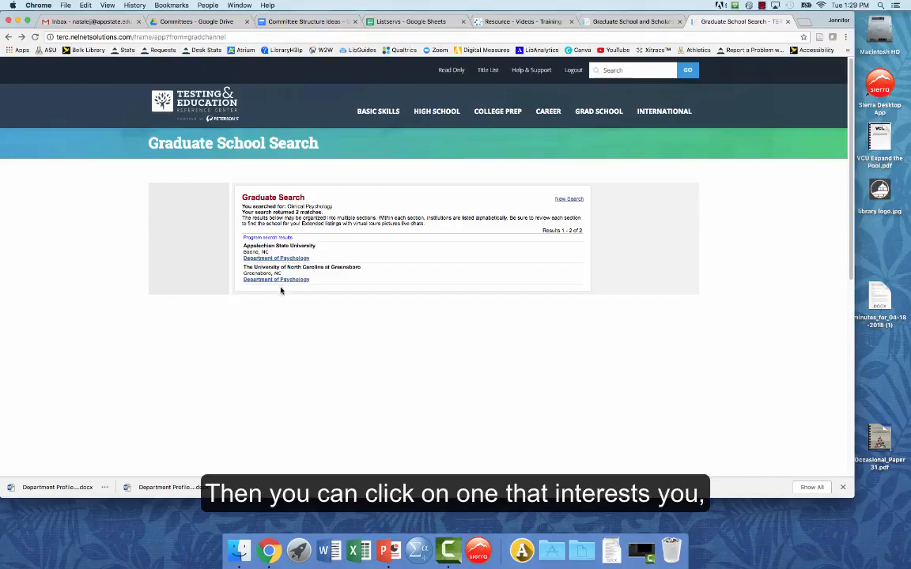
# Step: Open UNC Greensboro's Department of Psychology profile from the results list
pyautogui.click(276, 279)
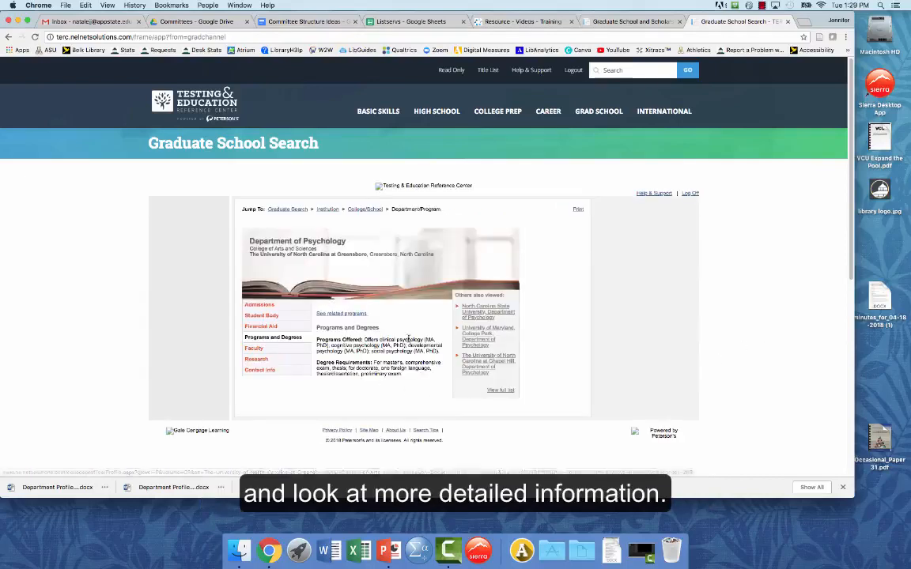
pyautogui.moveTo(640, 317)
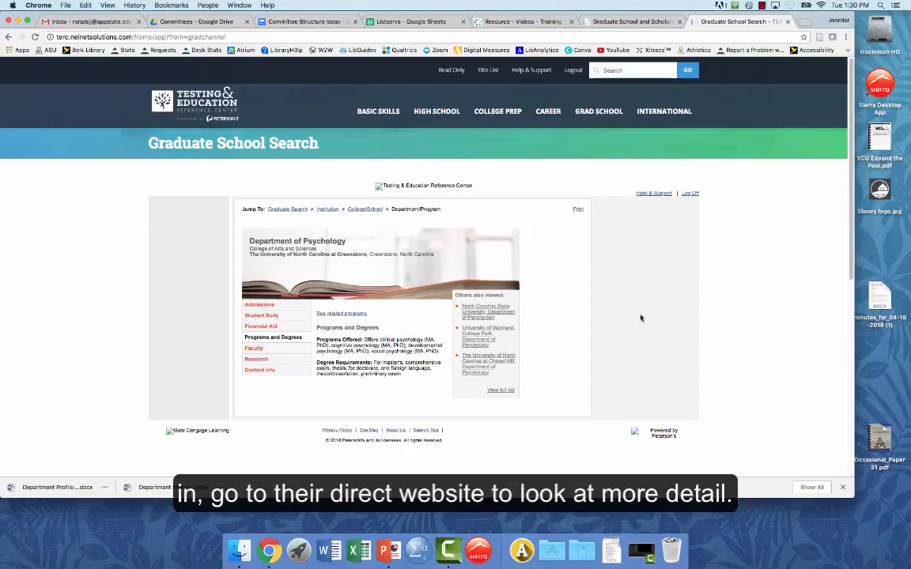
pyautogui.moveTo(739, 329)
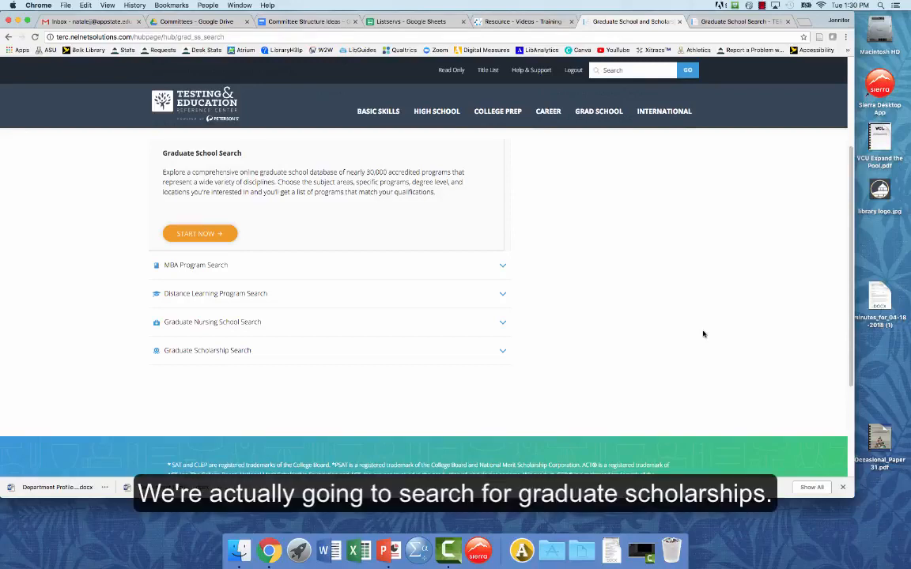
pyautogui.moveTo(635, 346)
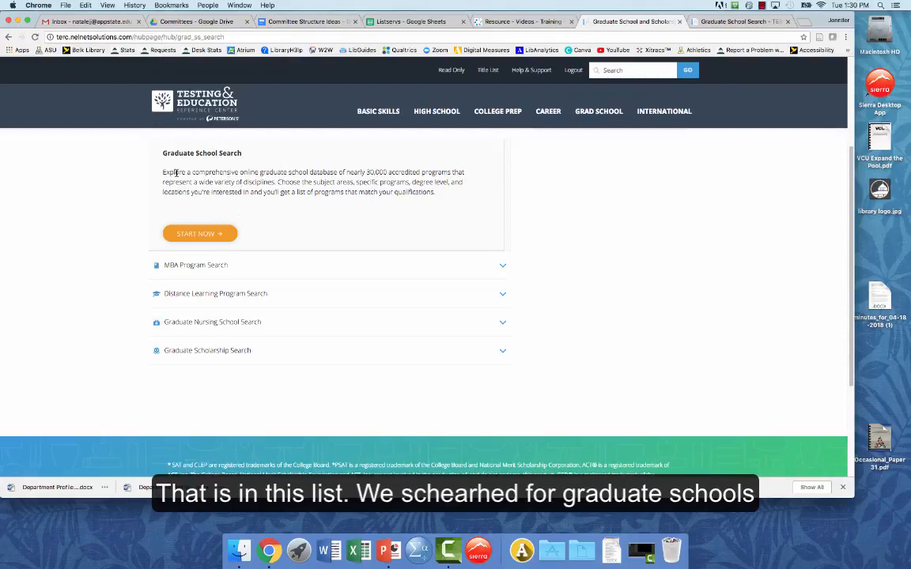
pyautogui.moveTo(196, 350)
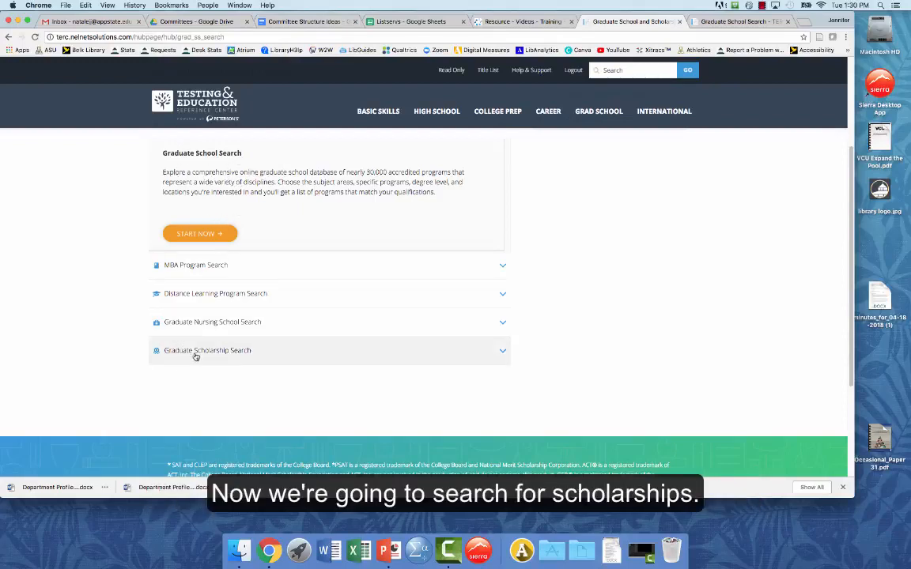
# Step: Expand the Graduate Scholarship Search description and start that search
pyautogui.click(207, 350)
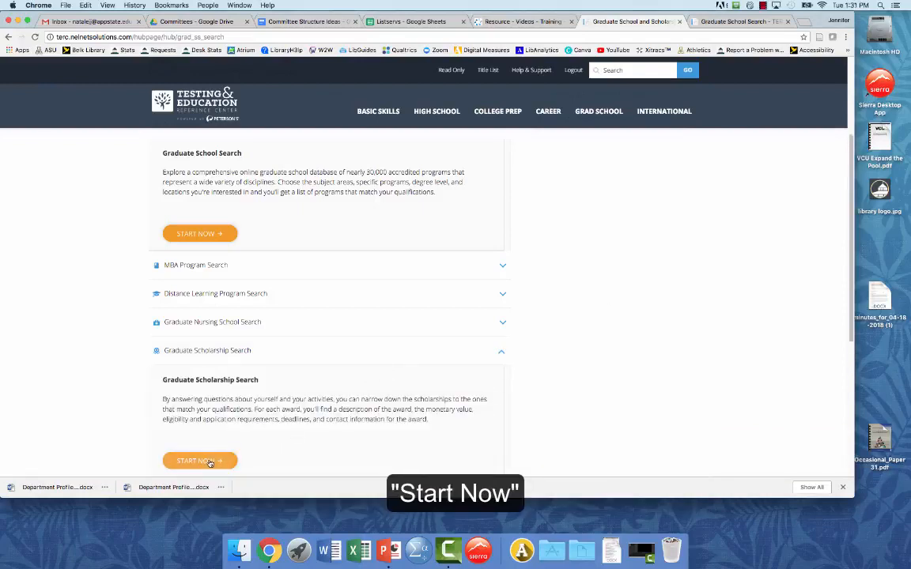
pyautogui.click(199, 461)
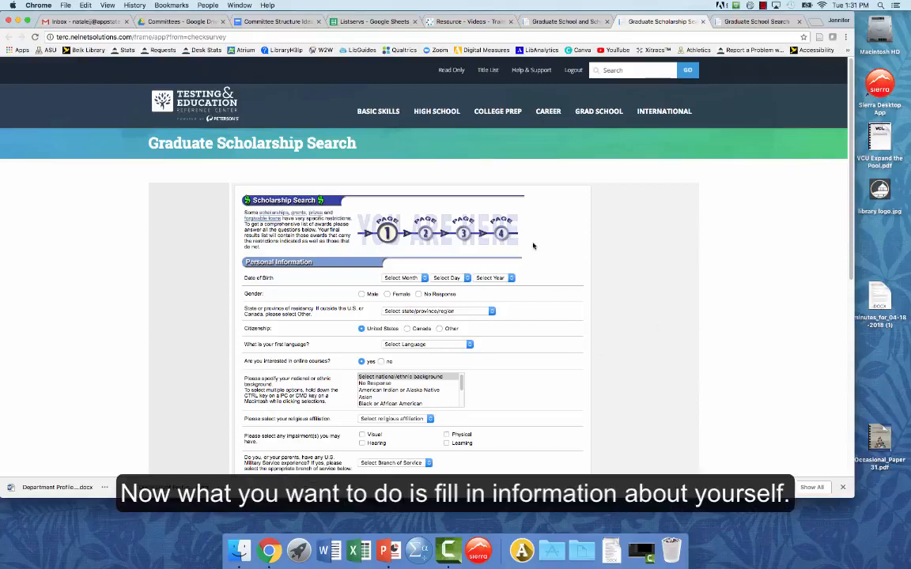
pyautogui.moveTo(531, 447)
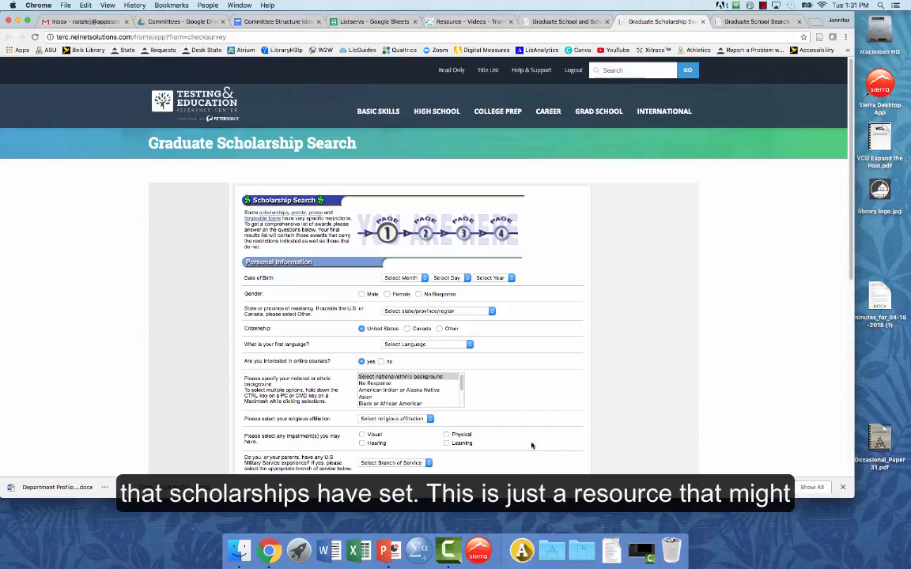
# Step: Scroll down the Scholarship Search page 1 Personal Information form
pyautogui.scroll(-3)
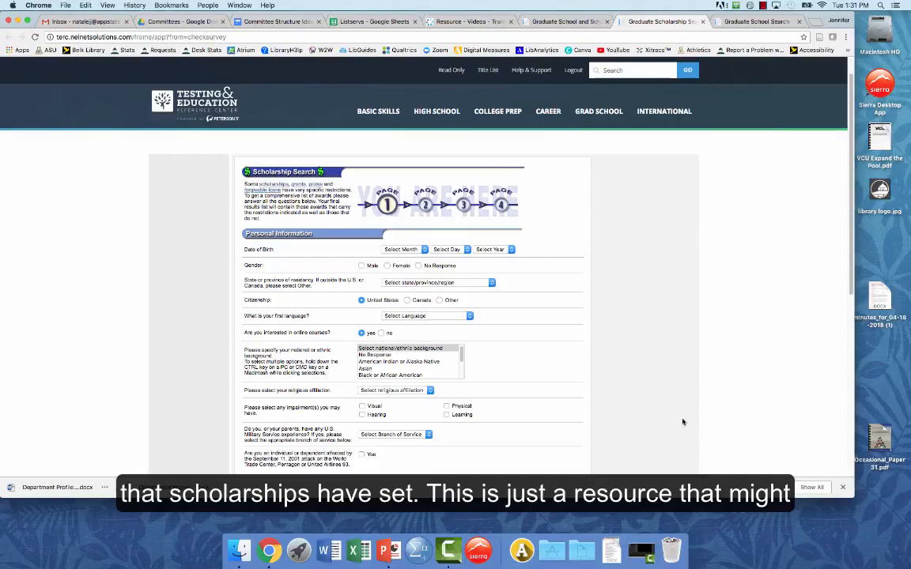
pyautogui.moveTo(758, 415)
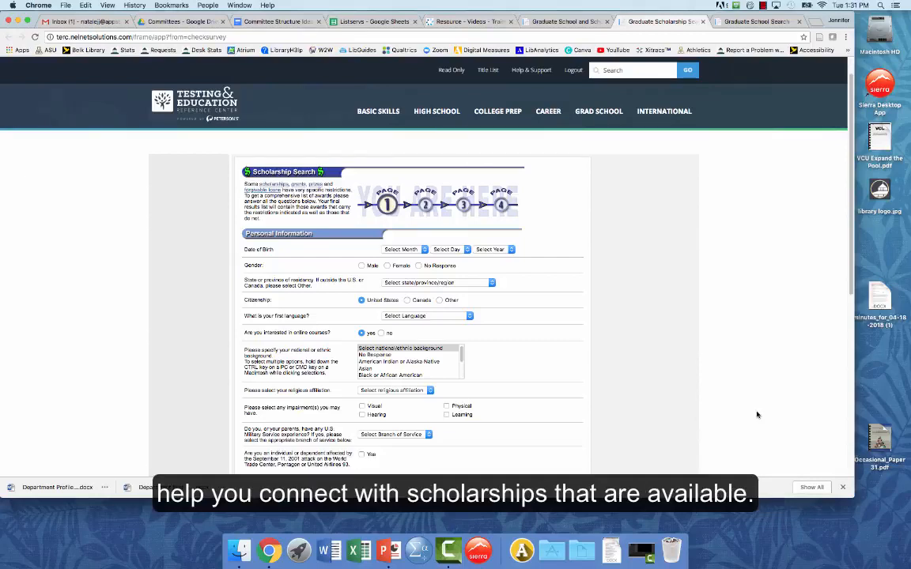
pyautogui.moveTo(743, 408)
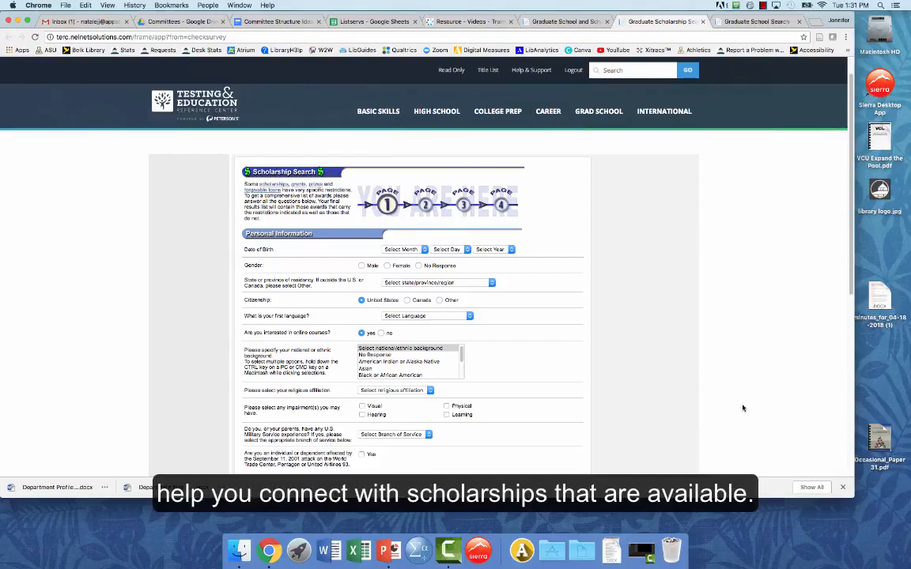